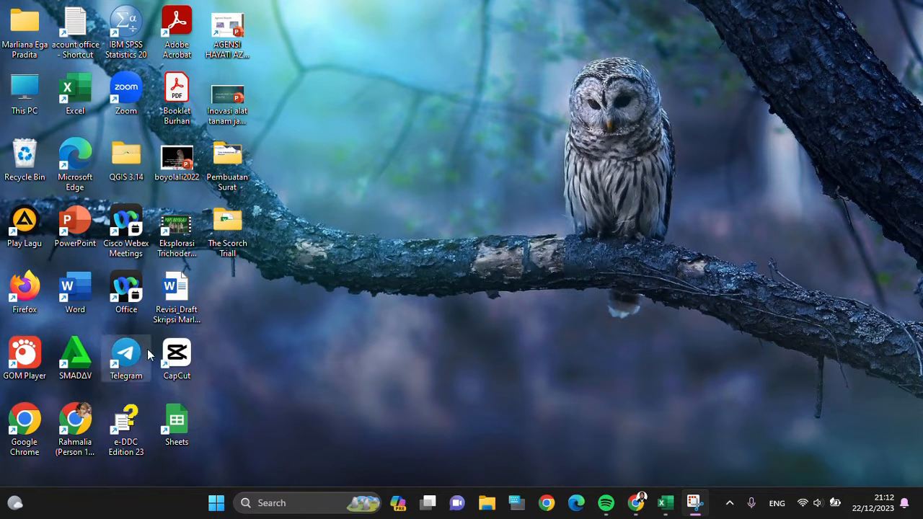
- Launch Telegram, open the contact's chat and start an outgoing video call
{"action": "double_click", "coordinate": [126, 354]}
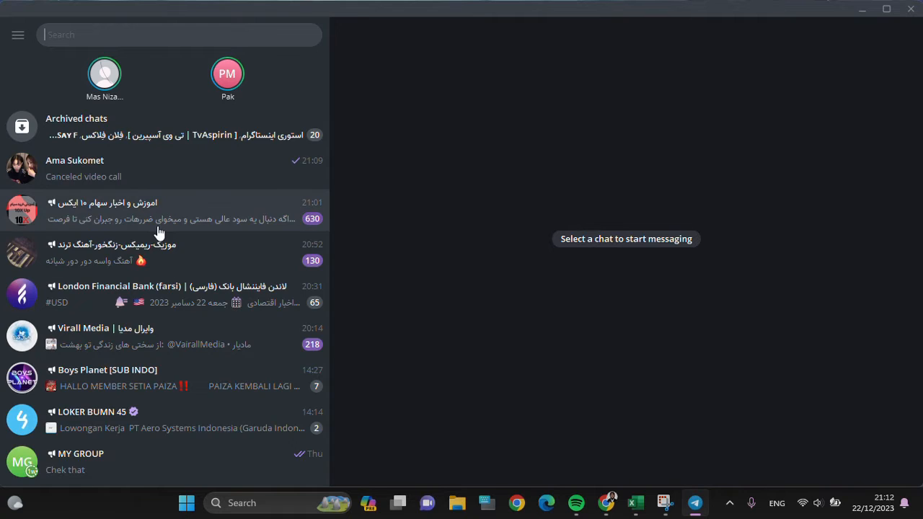
{"action": "left_click", "coordinate": [145, 168]}
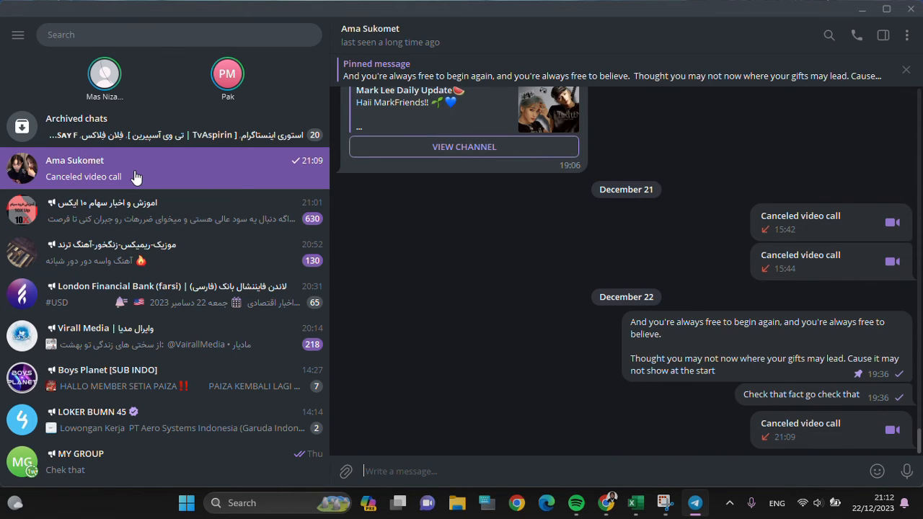
{"action": "mouse_move", "coordinate": [516, 212]}
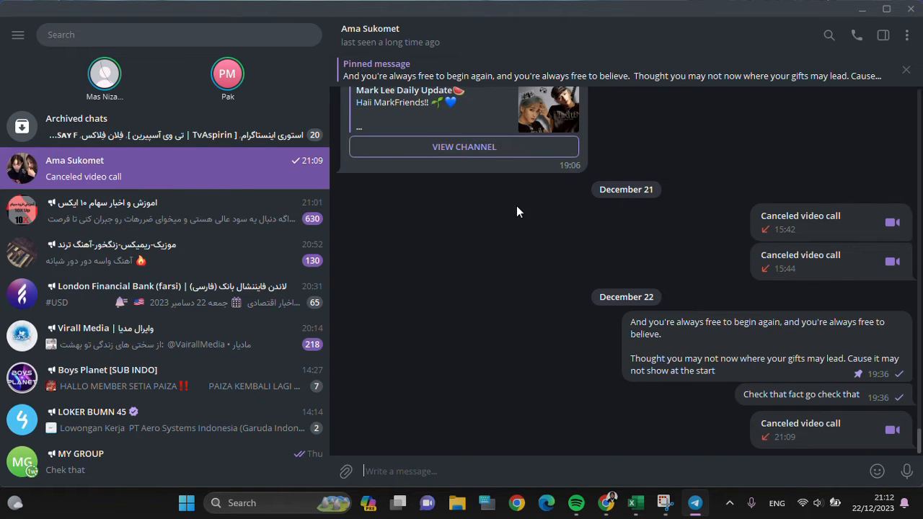
{"action": "mouse_move", "coordinate": [856, 34]}
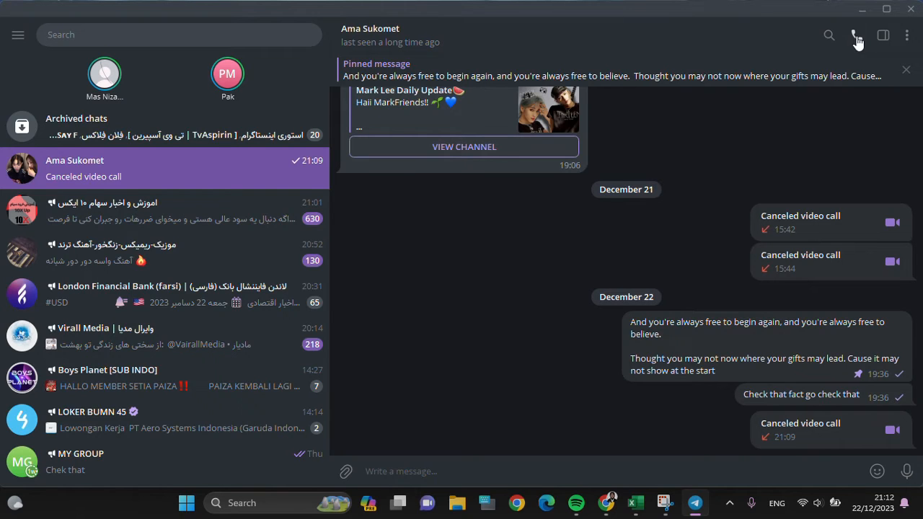
{"action": "left_click", "coordinate": [856, 35]}
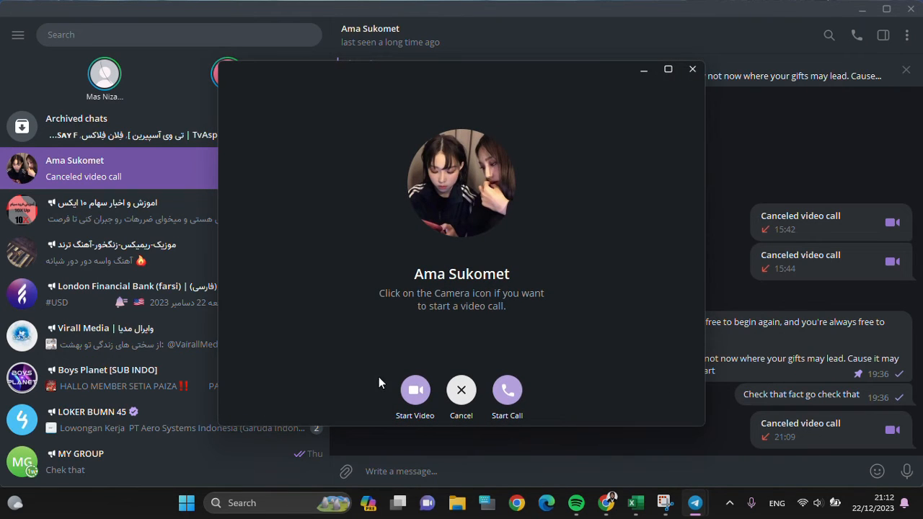
{"action": "mouse_move", "coordinate": [415, 391]}
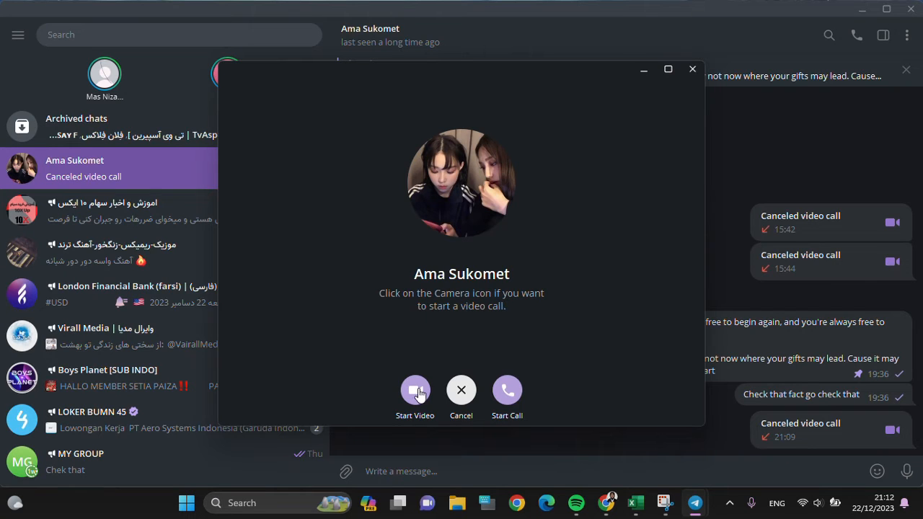
{"action": "left_click", "coordinate": [415, 390]}
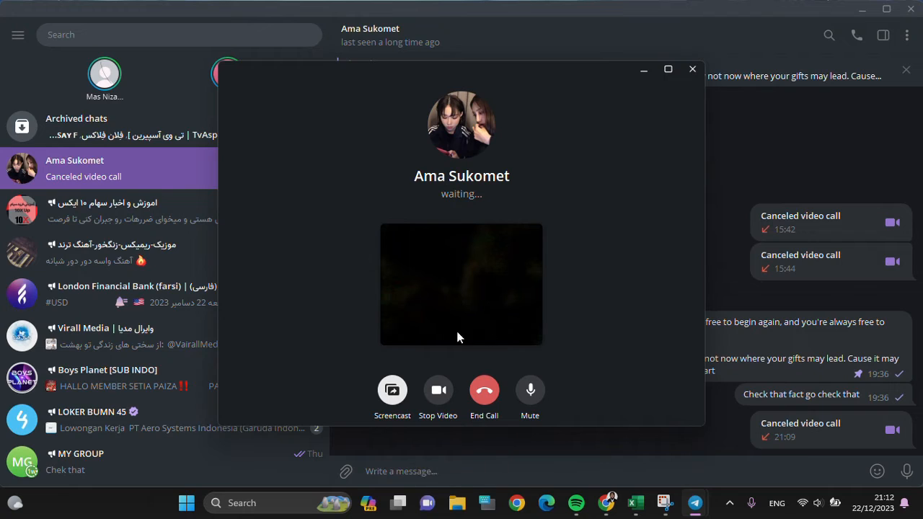
{"action": "mouse_move", "coordinate": [468, 281]}
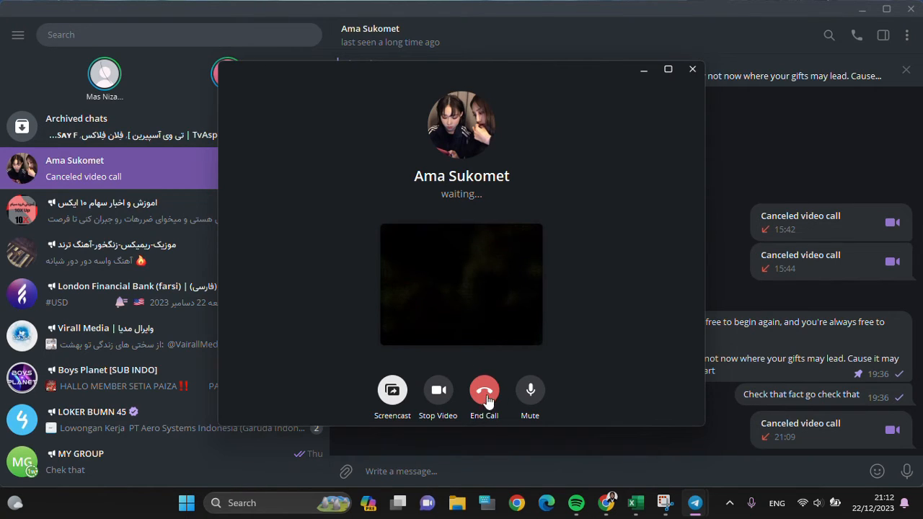
- End the unanswered video call, leaving a 'Canceled video call' entry at 21:12
{"action": "left_click", "coordinate": [484, 390]}
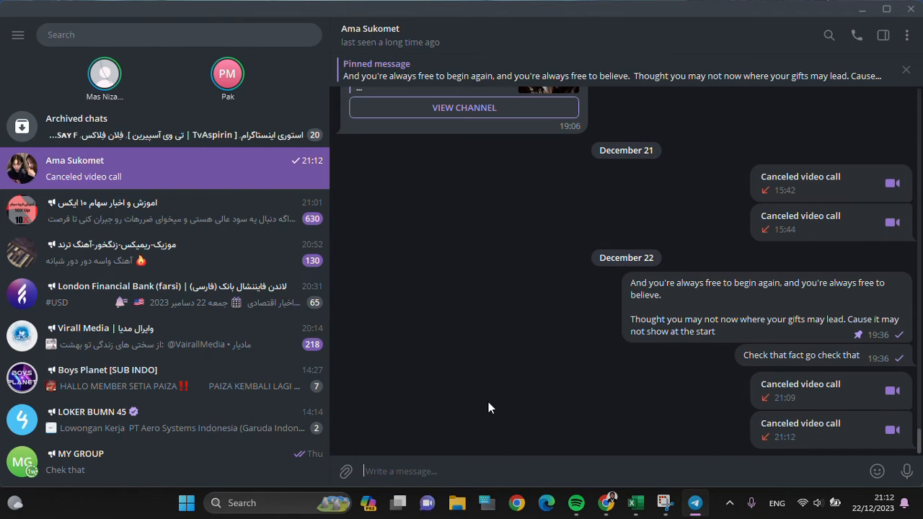